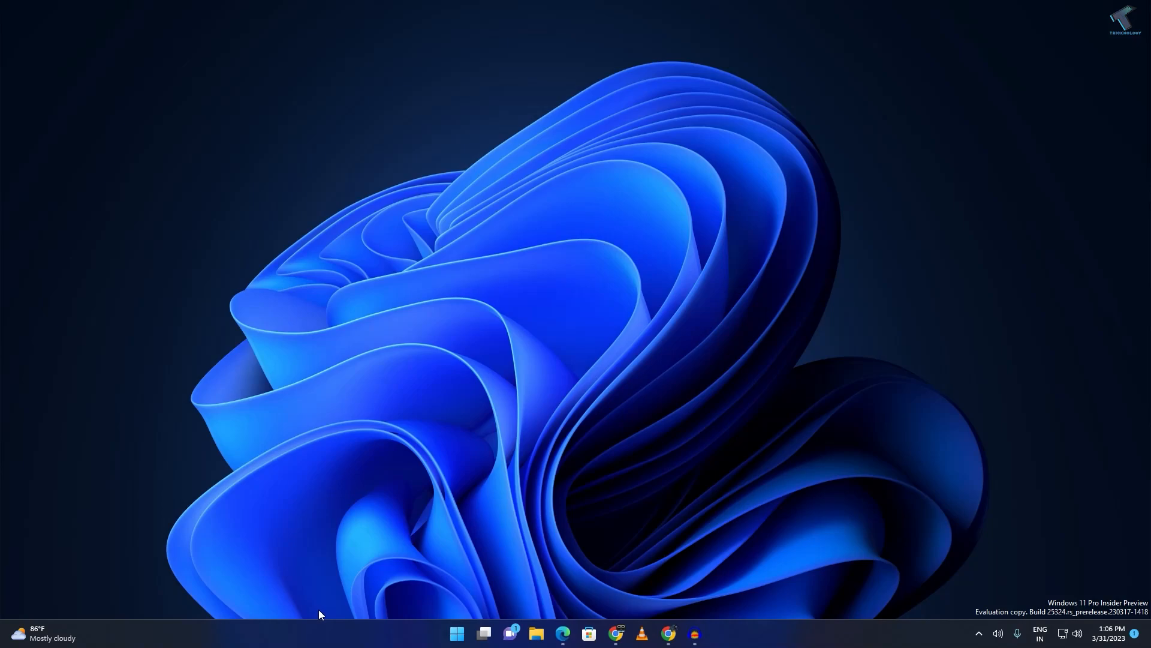
mouse_move(479, 588)
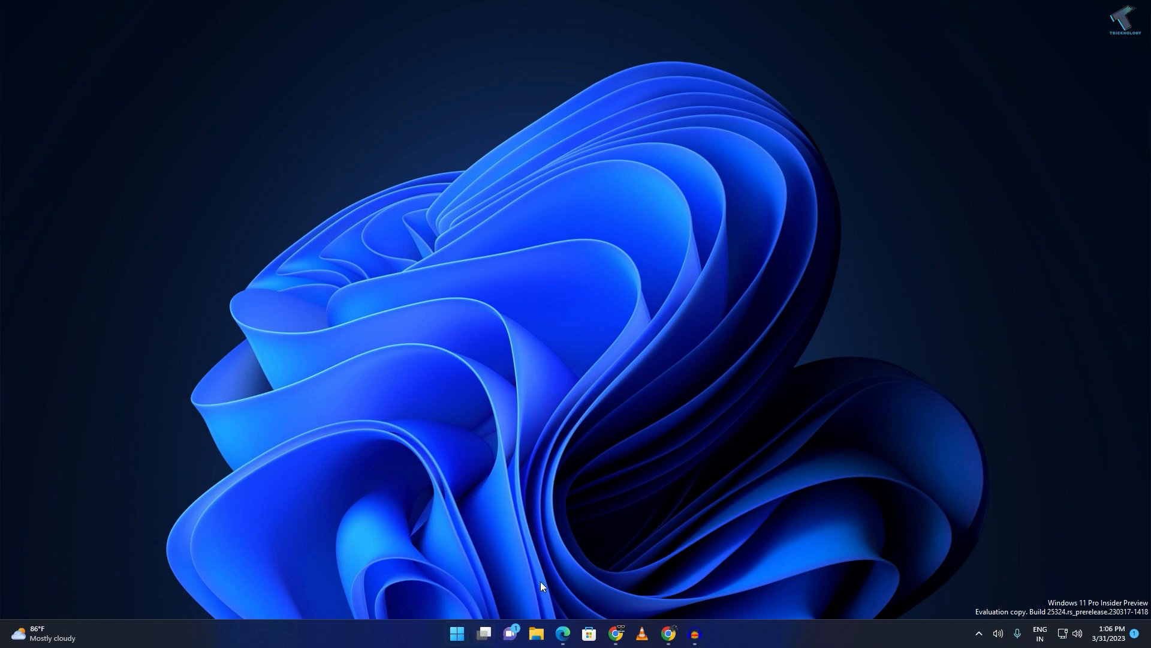
mouse_move(509, 520)
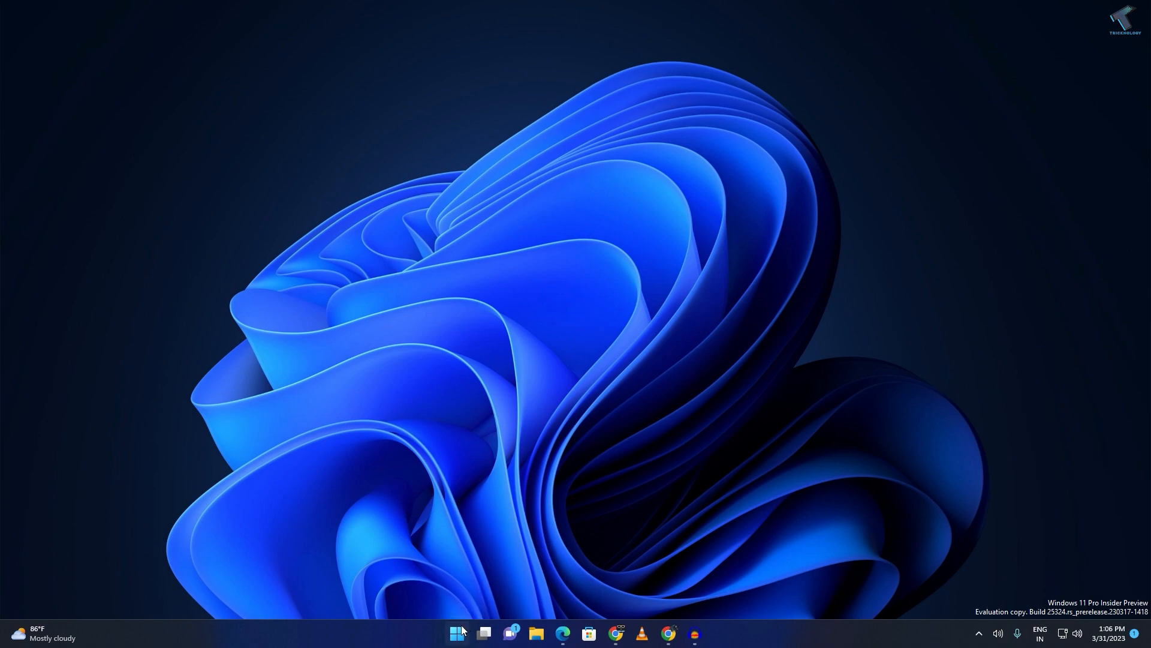
Restart the Windows Explorer process from Task Manager
right_click(456, 634)
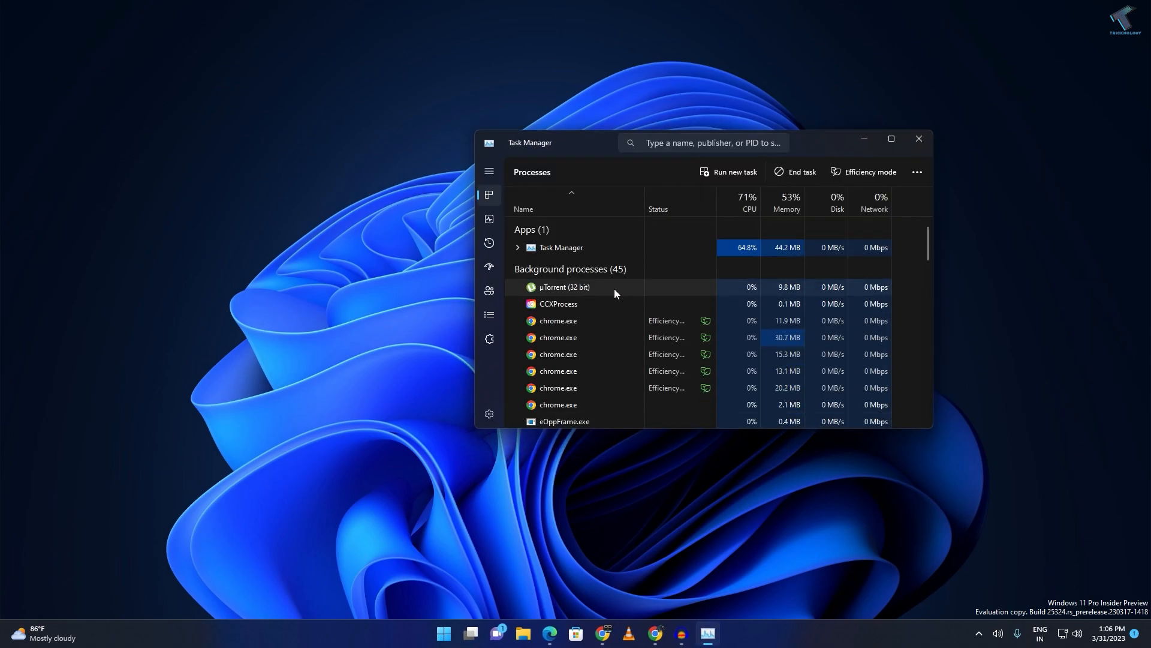
scroll(down, 3)
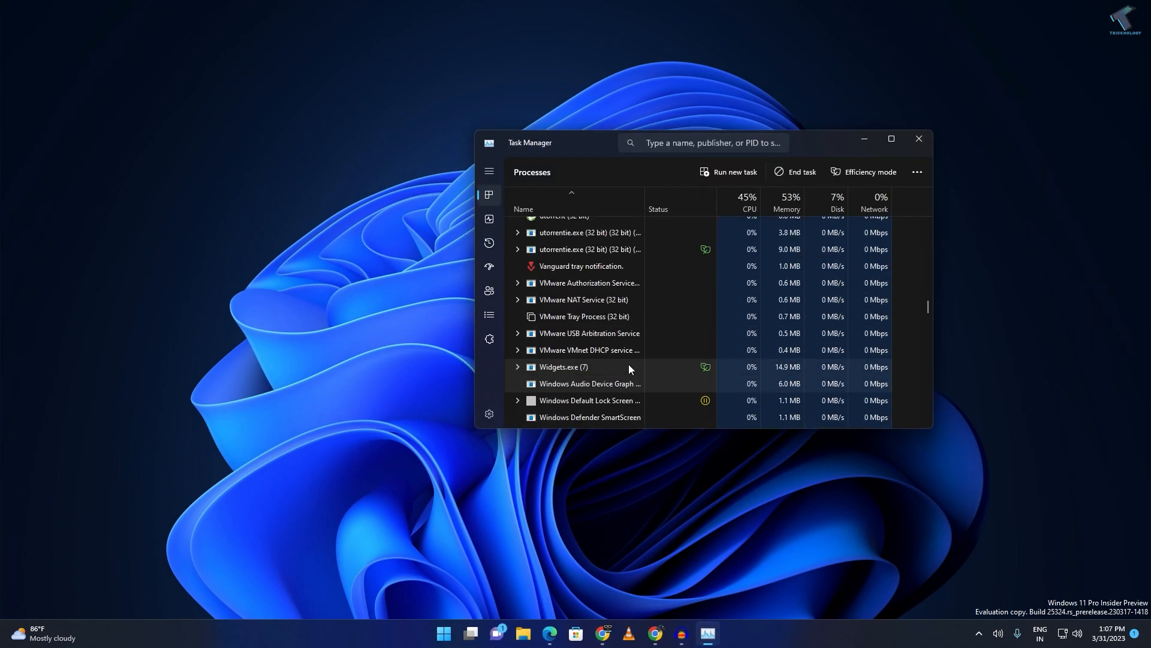
scroll(down, 3)
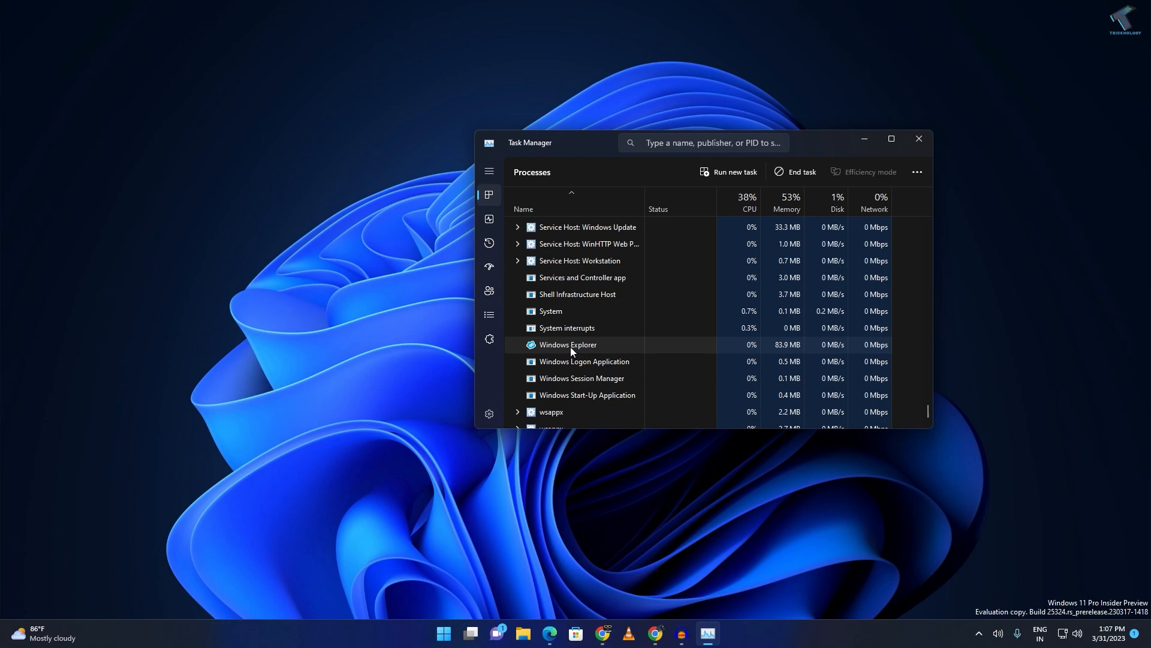
right_click(568, 344)
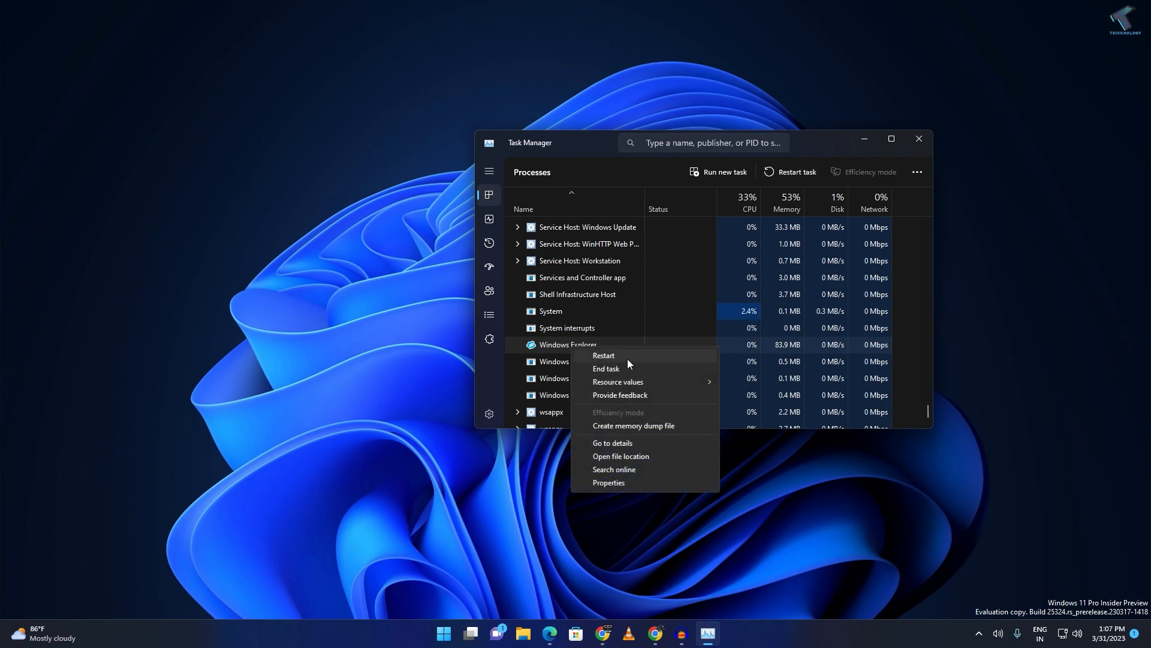
click(603, 355)
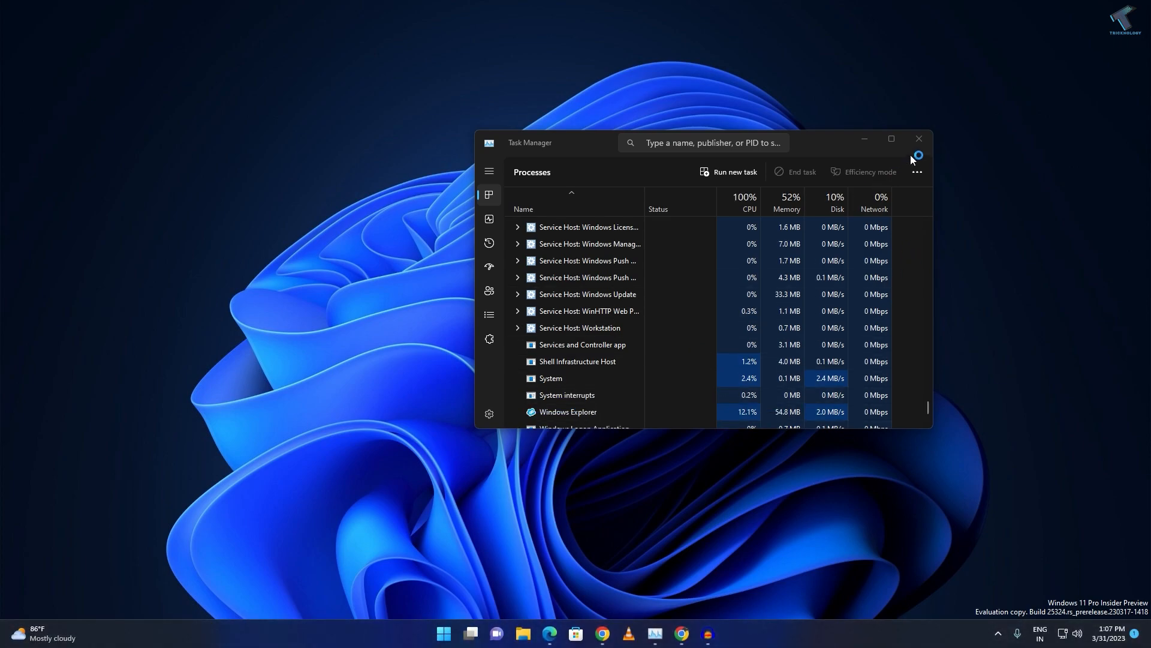
Close Task Manager and bring up the Taskbar settings page
click(919, 140)
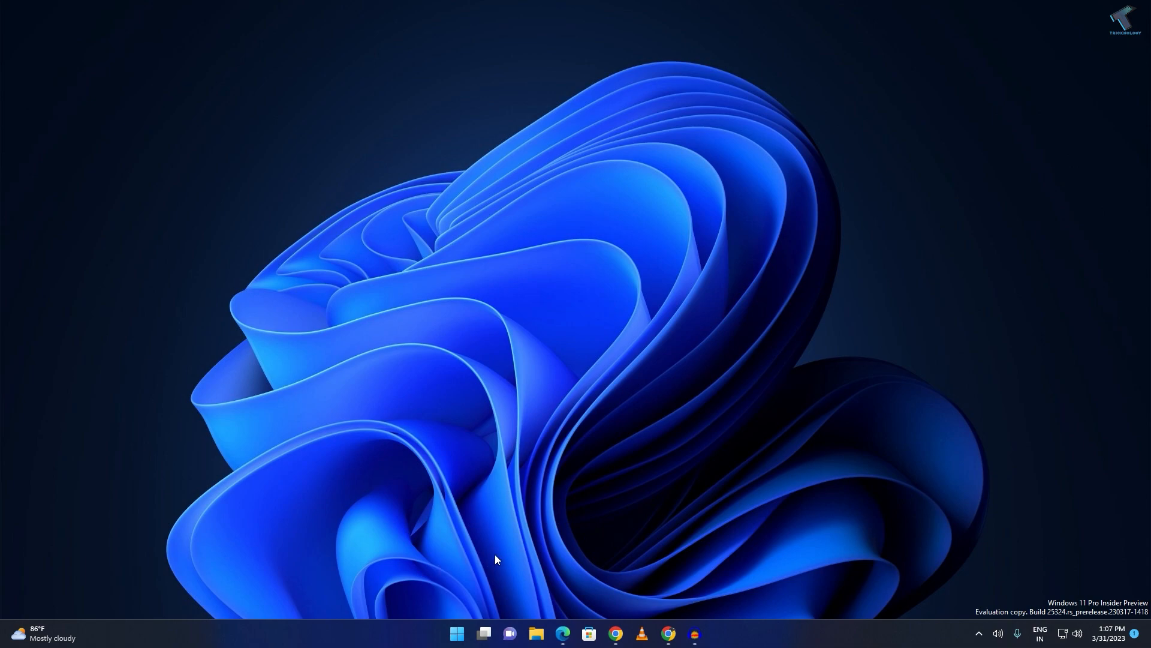
mouse_move(390, 639)
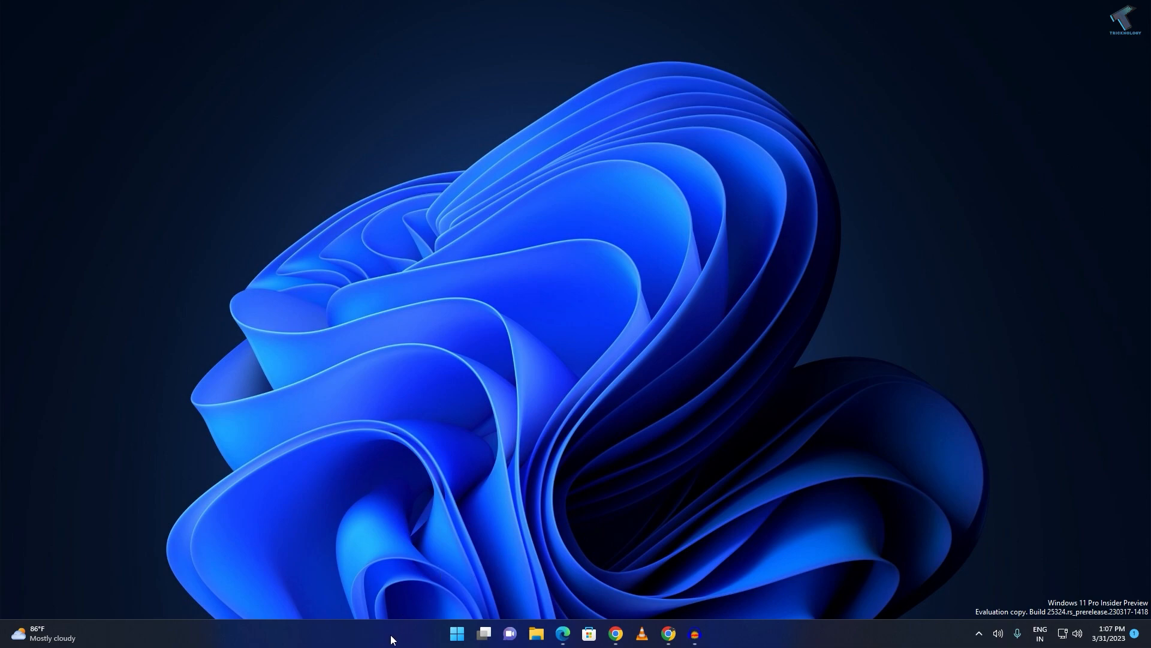
right_click(391, 637)
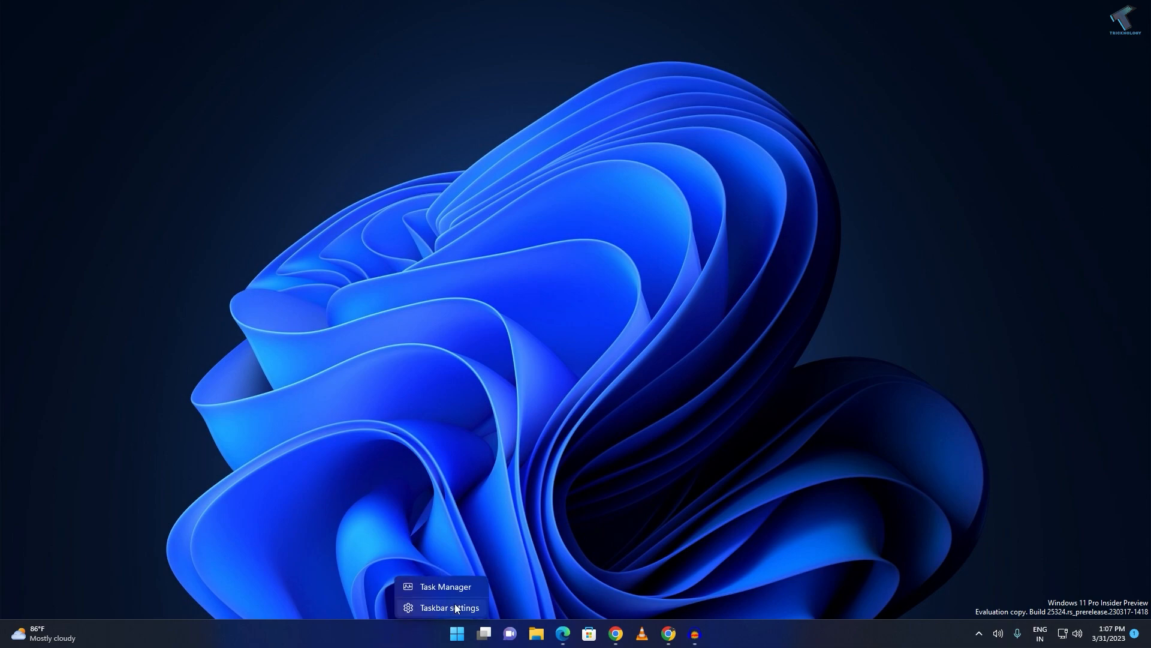
click(448, 608)
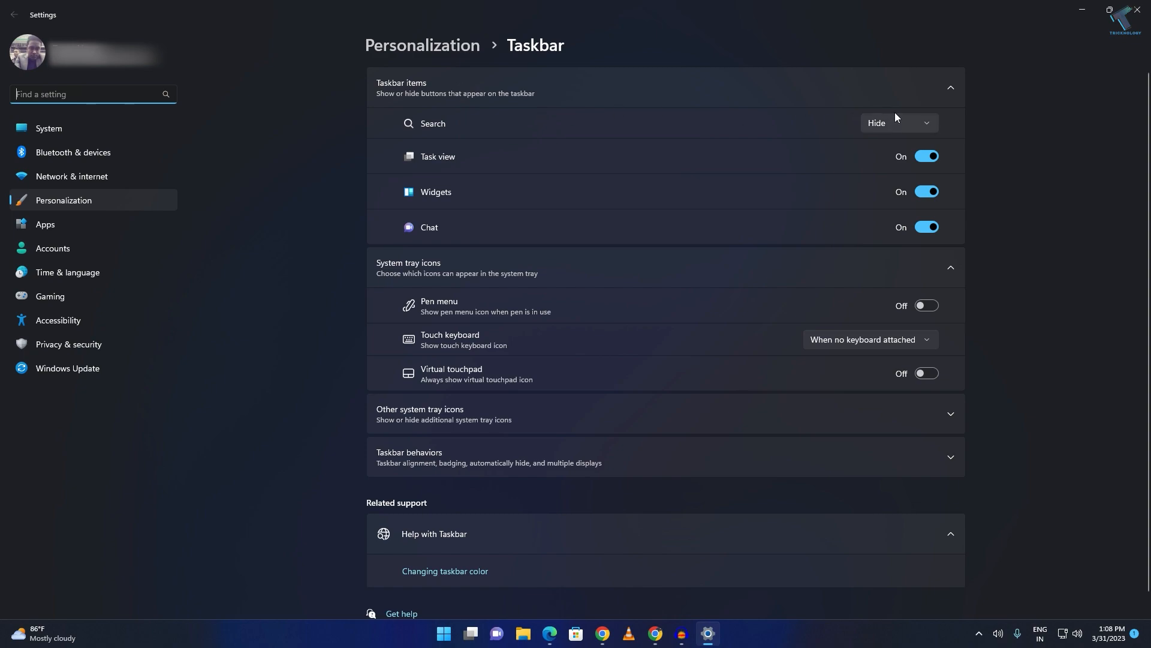
Set the taskbar Search option to 'Search box'
click(897, 122)
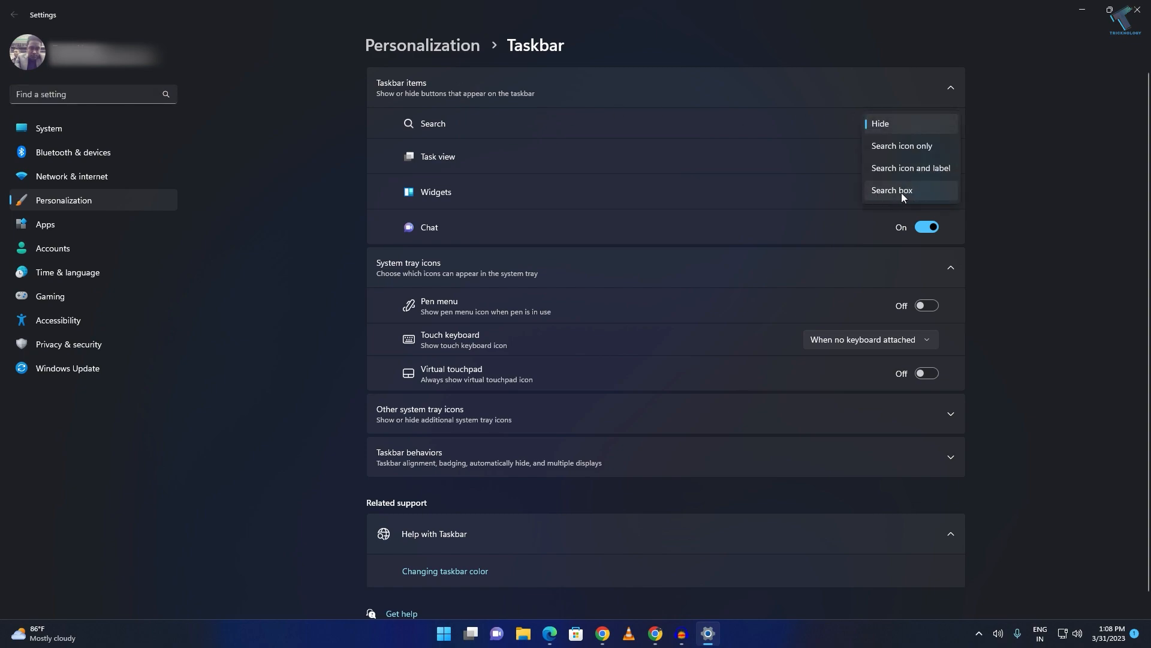
click(891, 190)
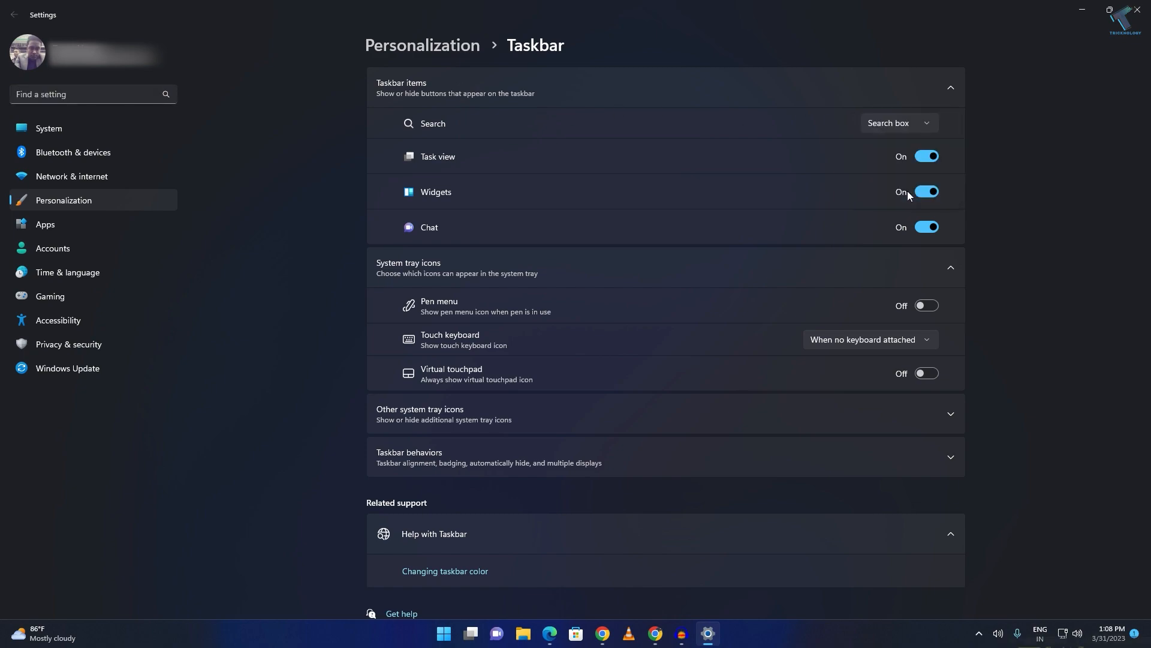
click(897, 123)
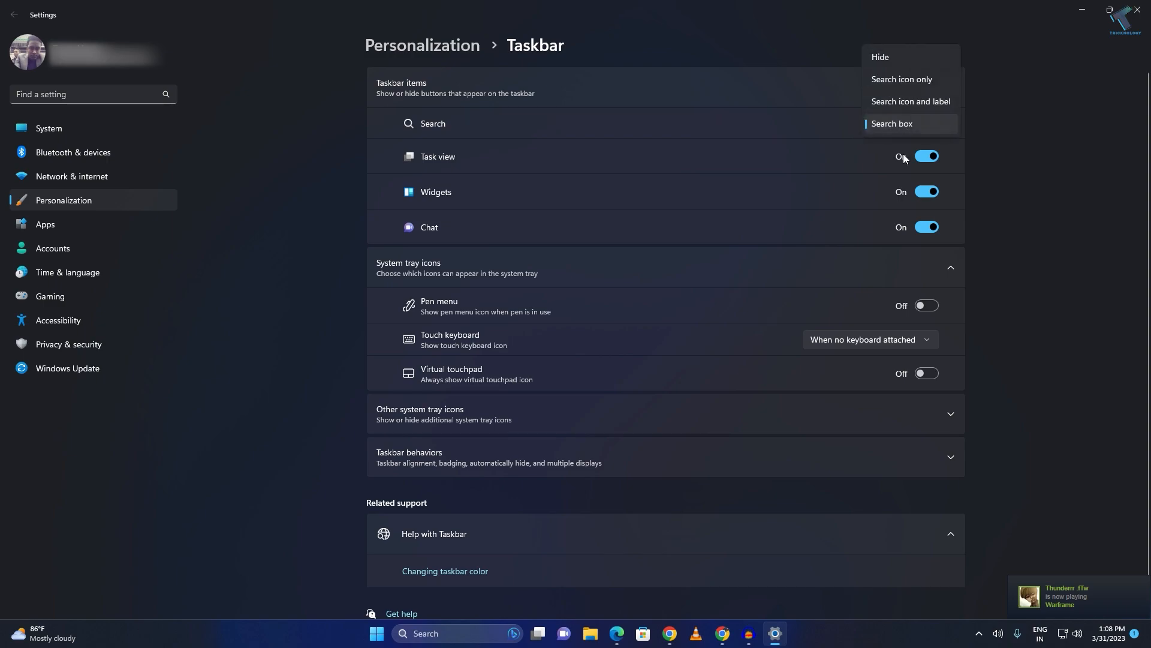
click(892, 124)
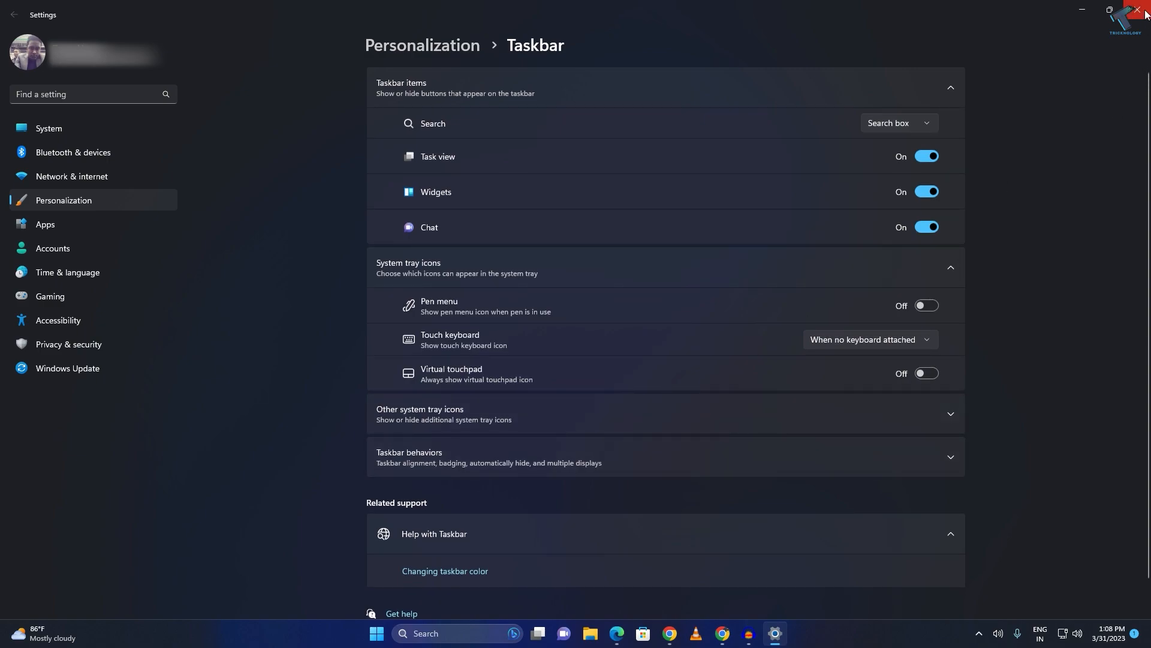
mouse_move(1141, 9)
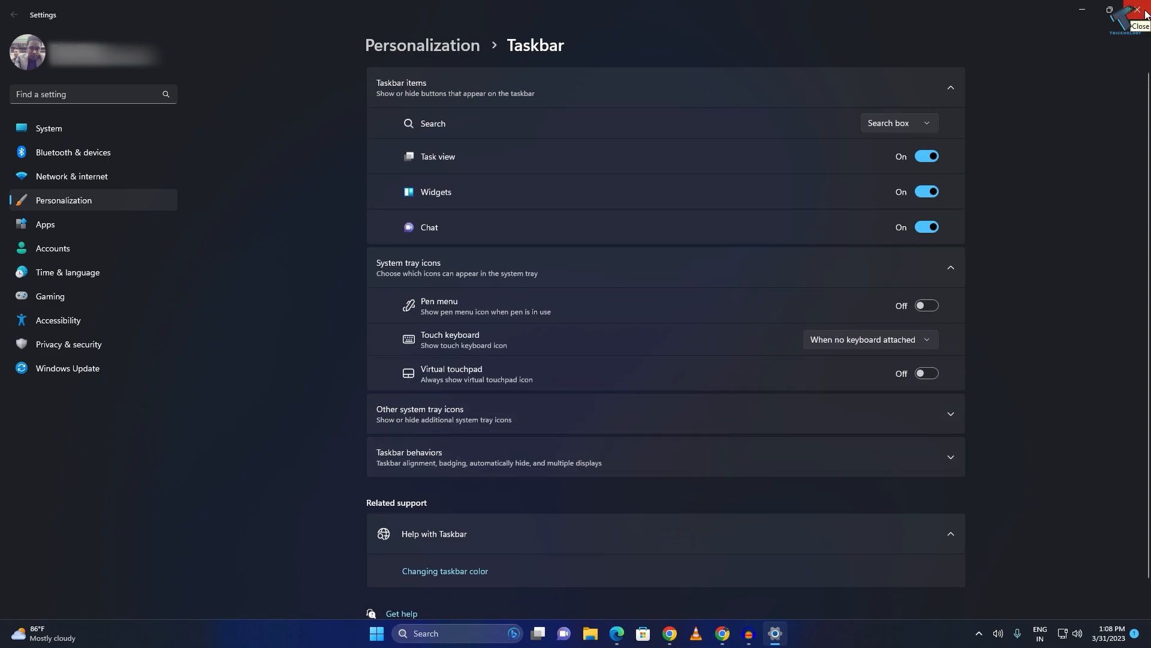